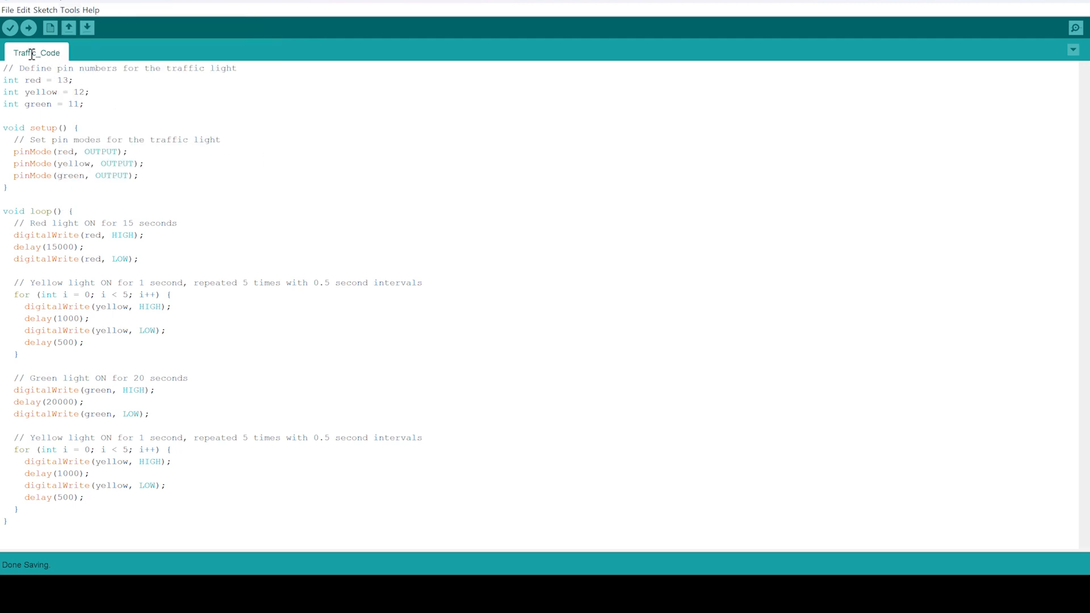
Upload the Traffic_Code sketch to the Arduino board, compiling to 1086 bytes of program storage.
click(35, 28)
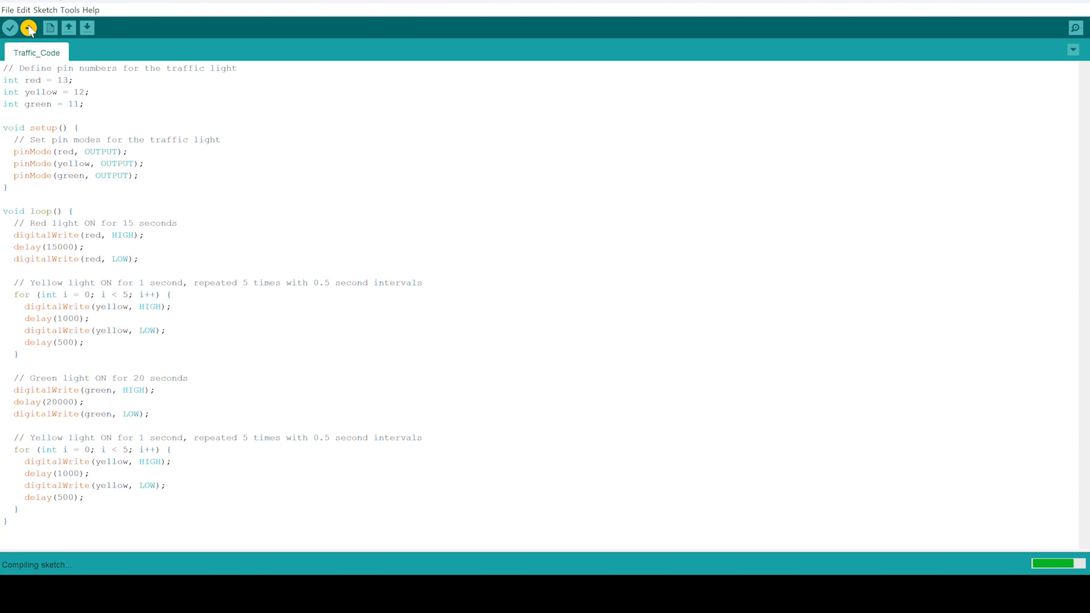
click(28, 27)
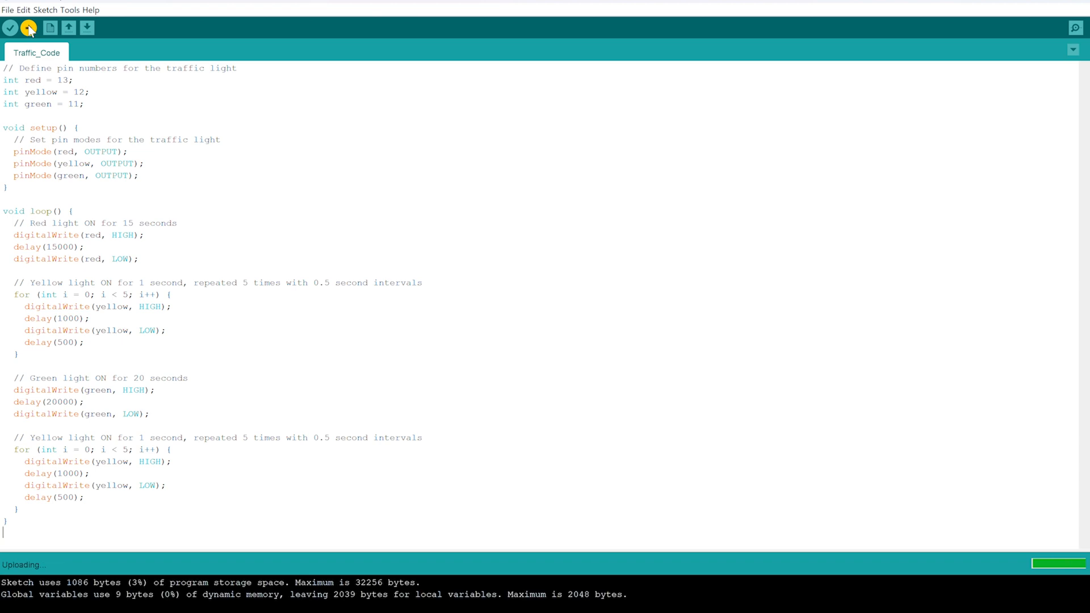